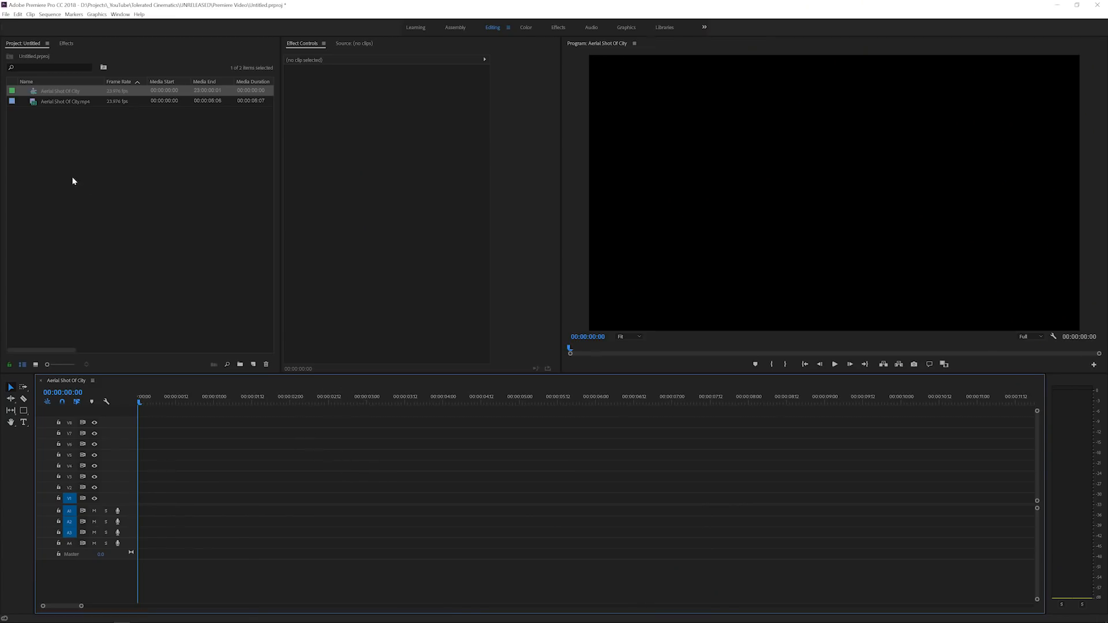
- Preview the Aerial Shot Of City clip in the Source monitor
double_click(65, 102)
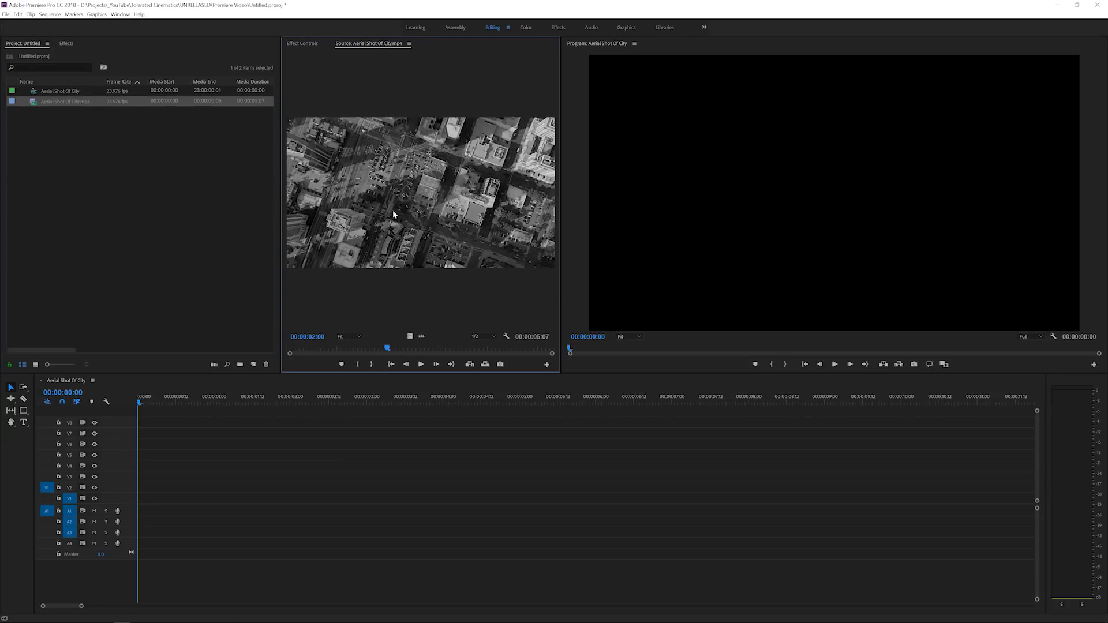
mouse_move(423, 188)
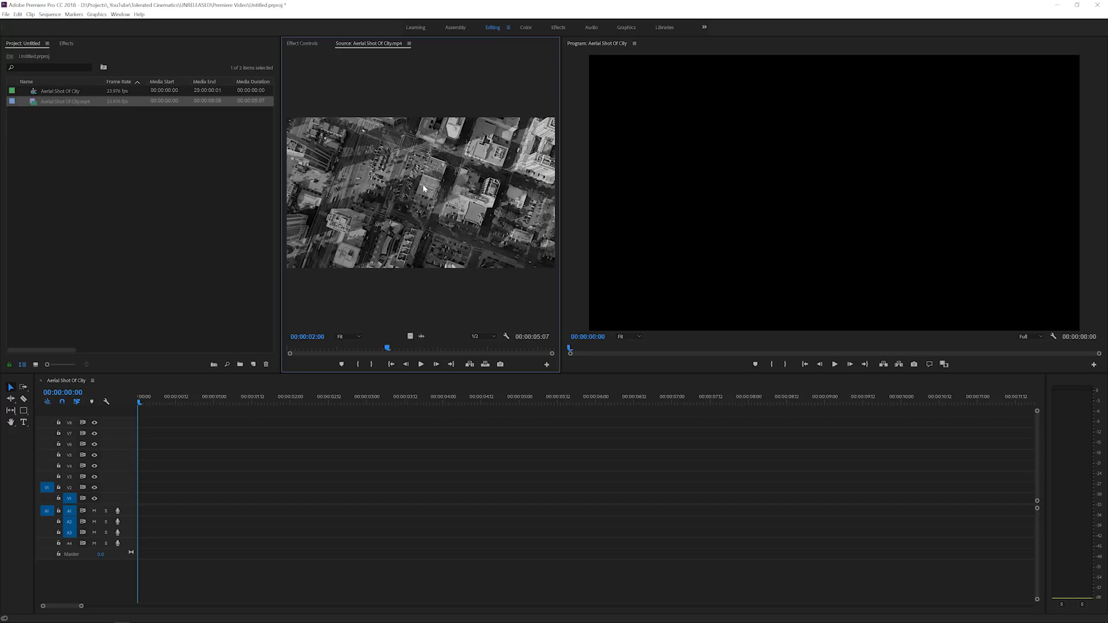
mouse_move(491, 289)
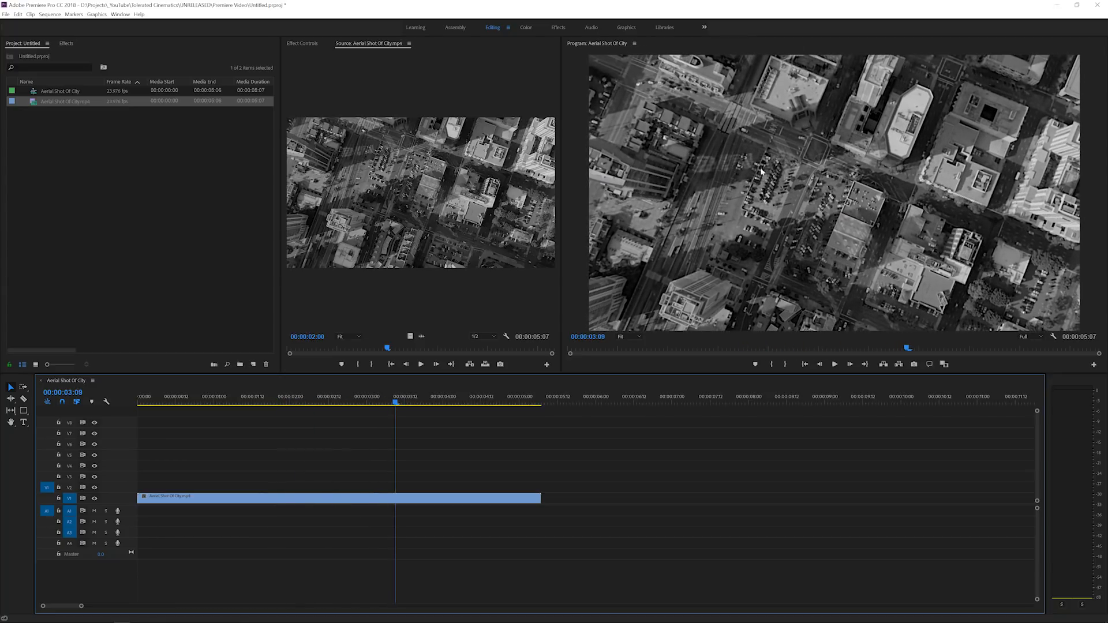
mouse_move(769, 176)
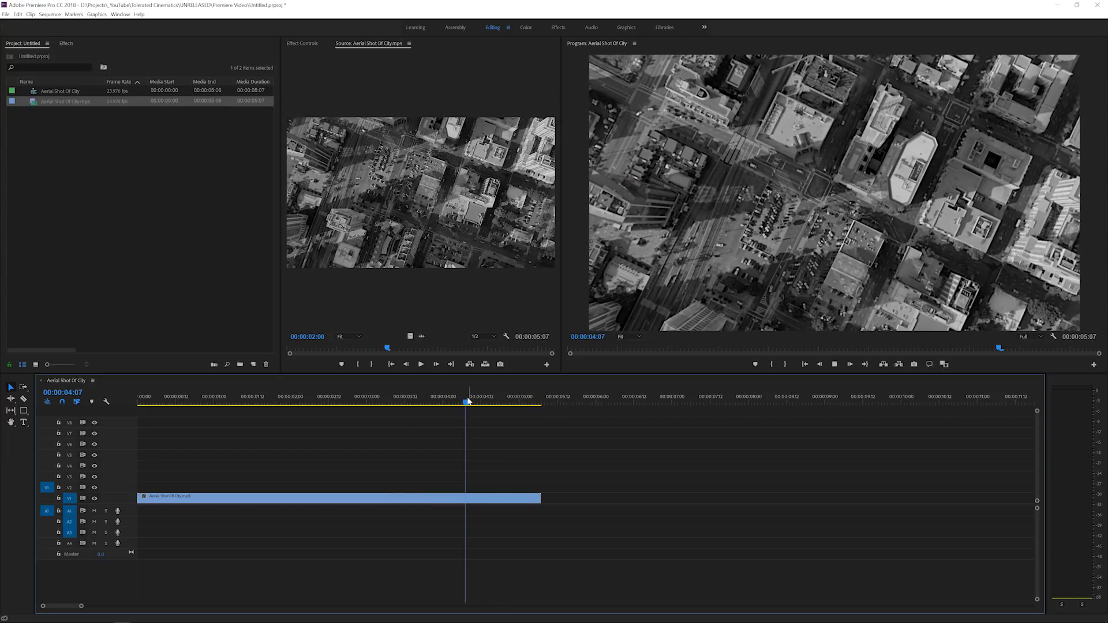
- Scrub through the aerial clip, then show the Video Effects list
left_click(516, 397)
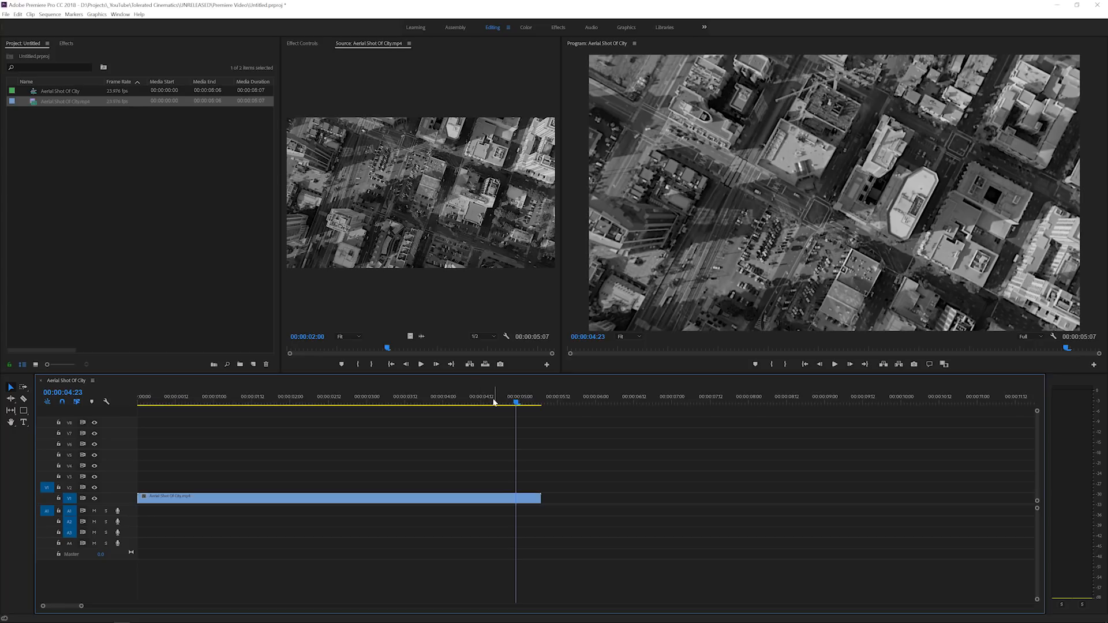
mouse_move(493, 401)
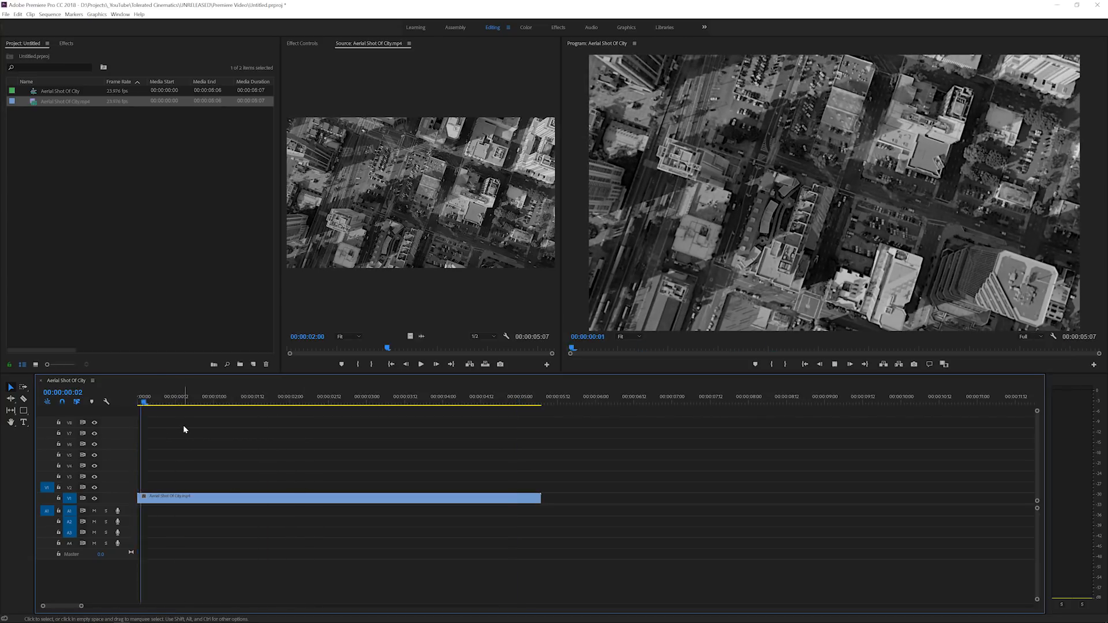
left_click(292, 396)
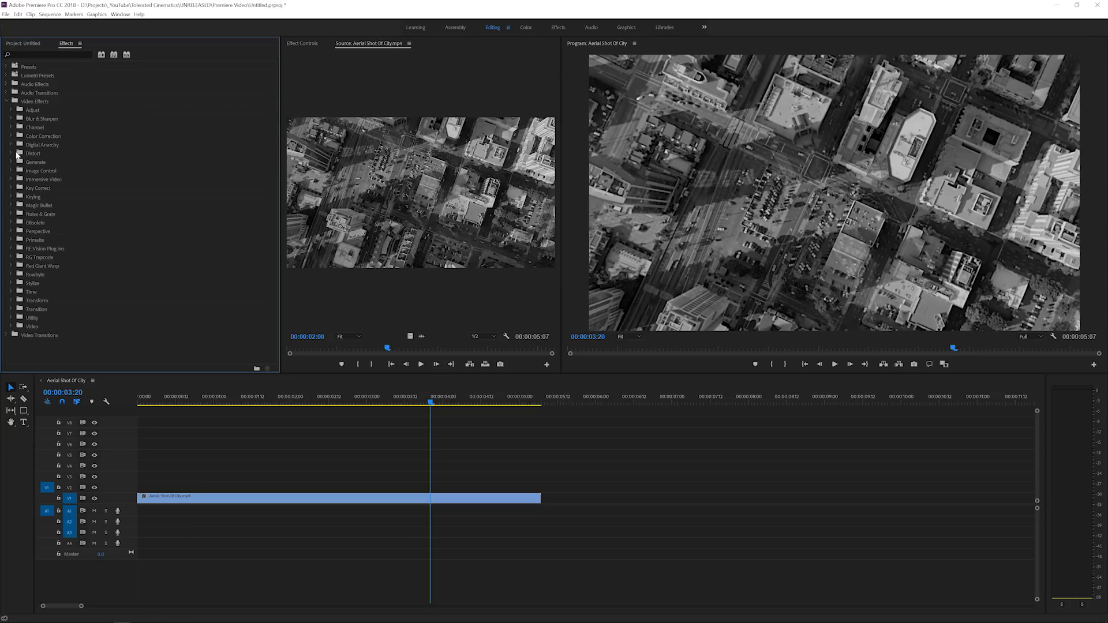
- Apply Mirror from Distort and adjust its Reflection Center on the aerial clip
left_click(10, 154)
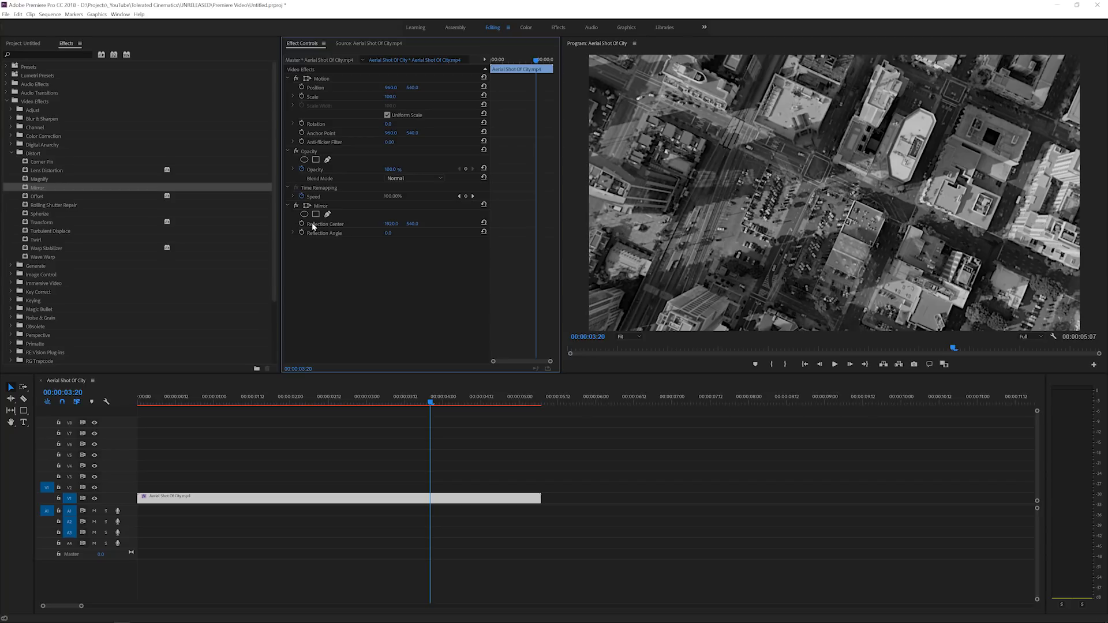
mouse_move(325, 240)
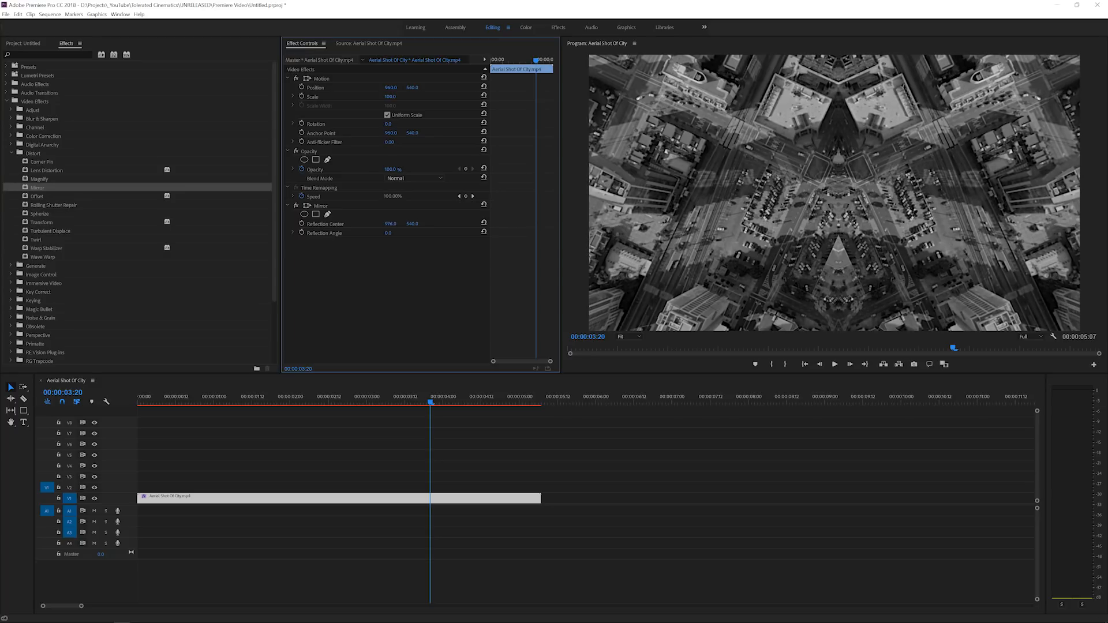
double_click(390, 222)
type("960")
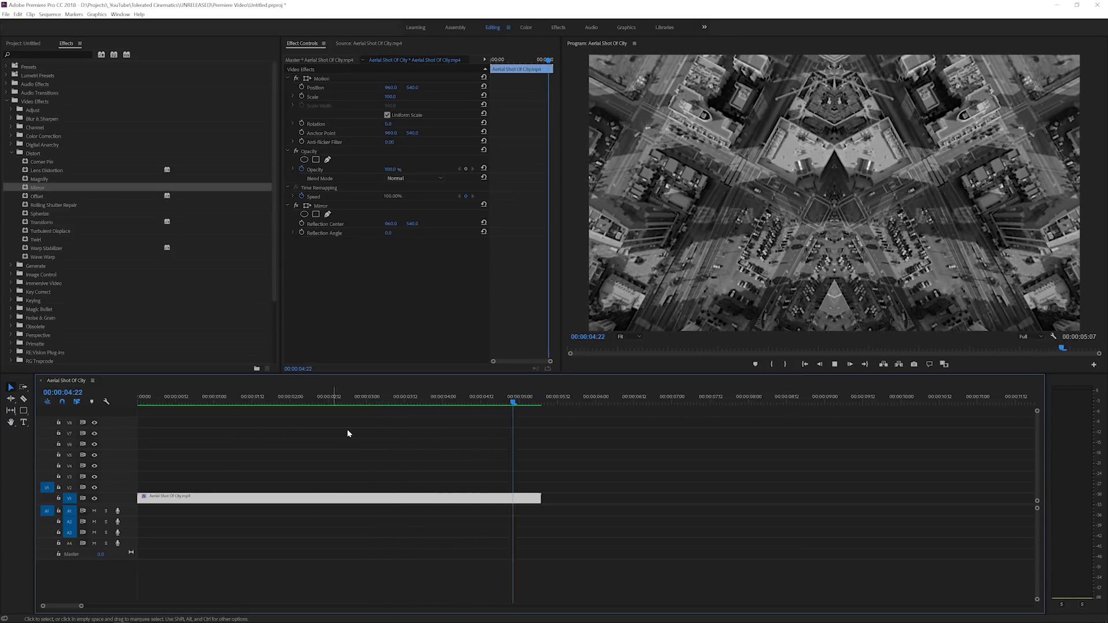
left_click(519, 396)
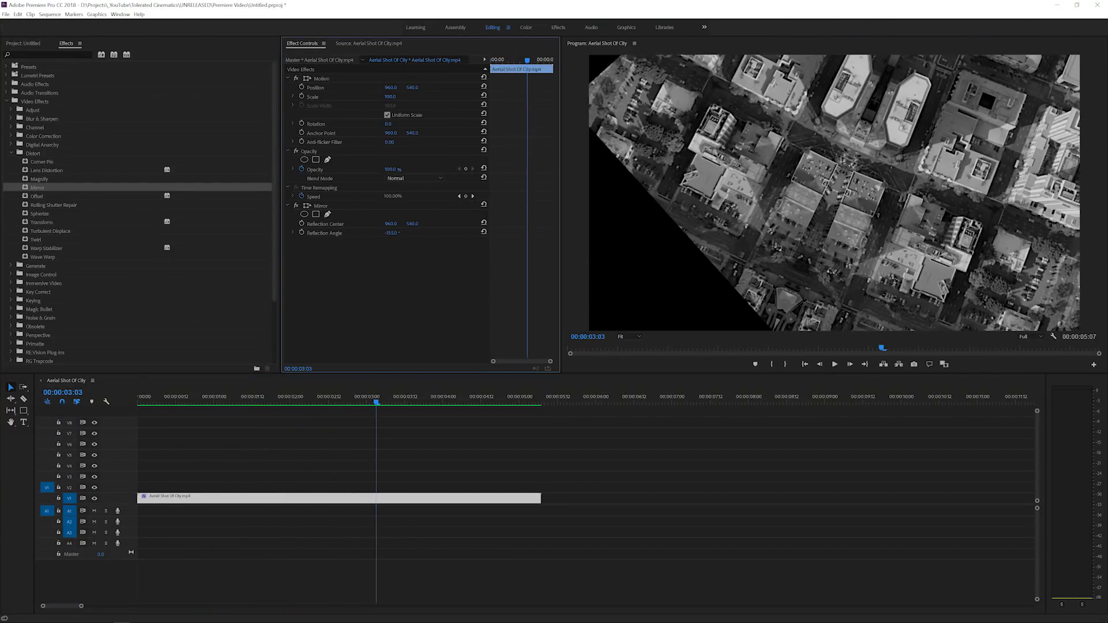
- Set Mirror's Reflection Angle to 180° and play back the symmetrical result
left_click_drag(389, 232, 393, 232)
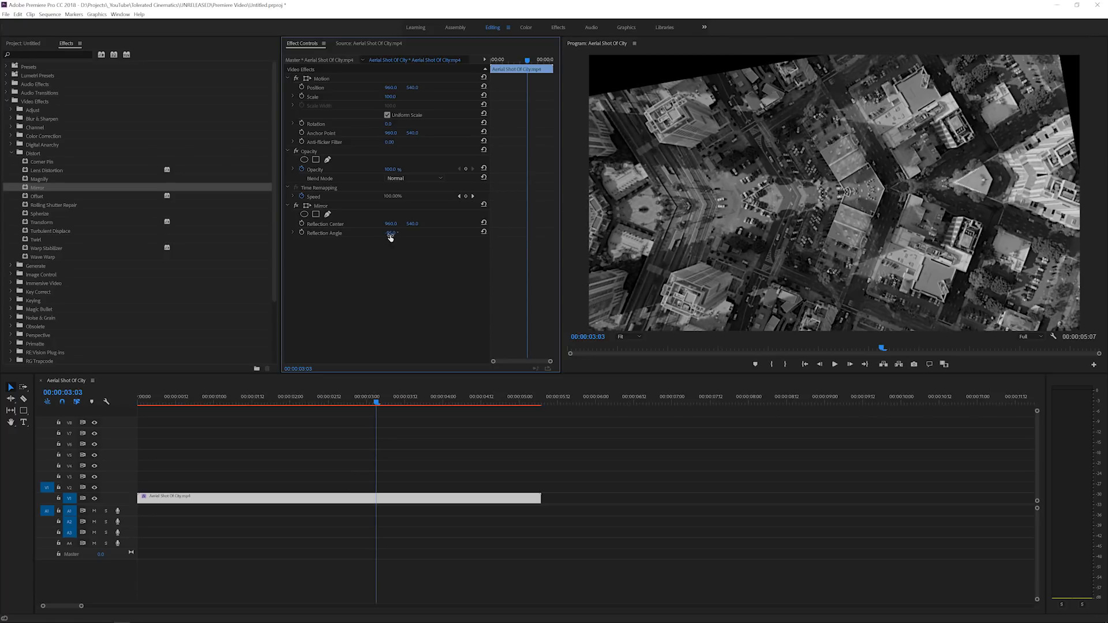
left_click(389, 231)
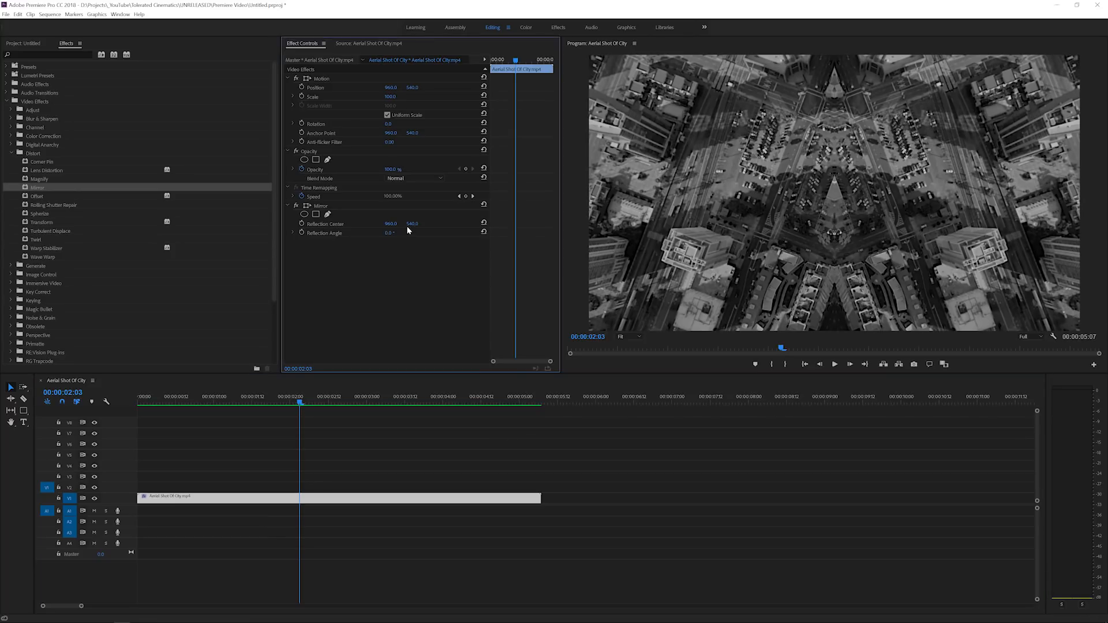
left_click_drag(412, 222, 412, 240)
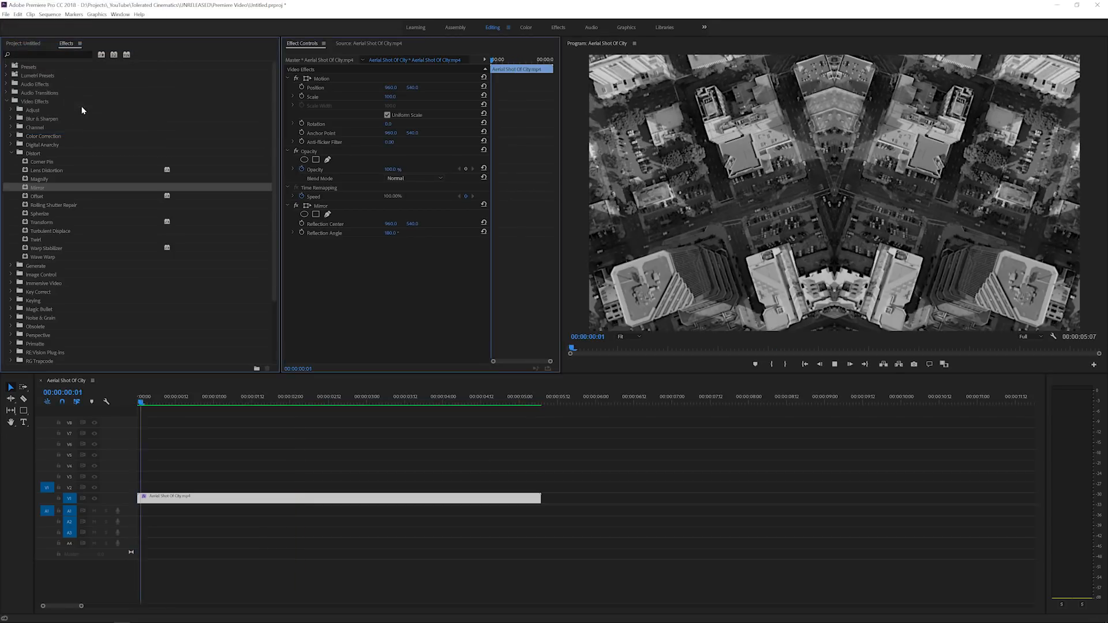
left_click(297, 396)
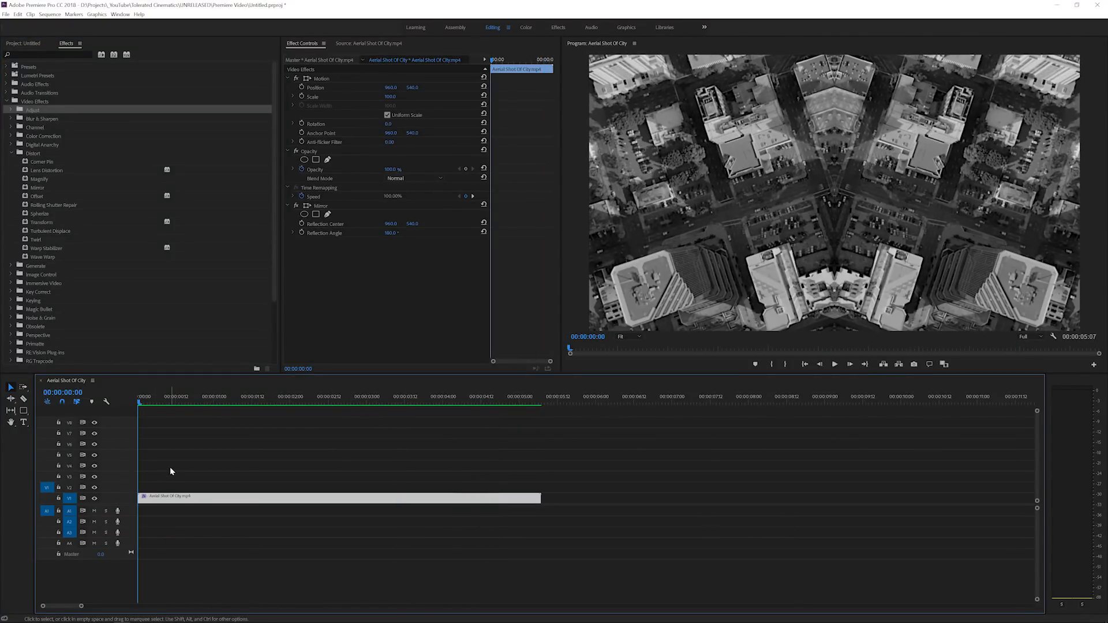
mouse_move(723, 270)
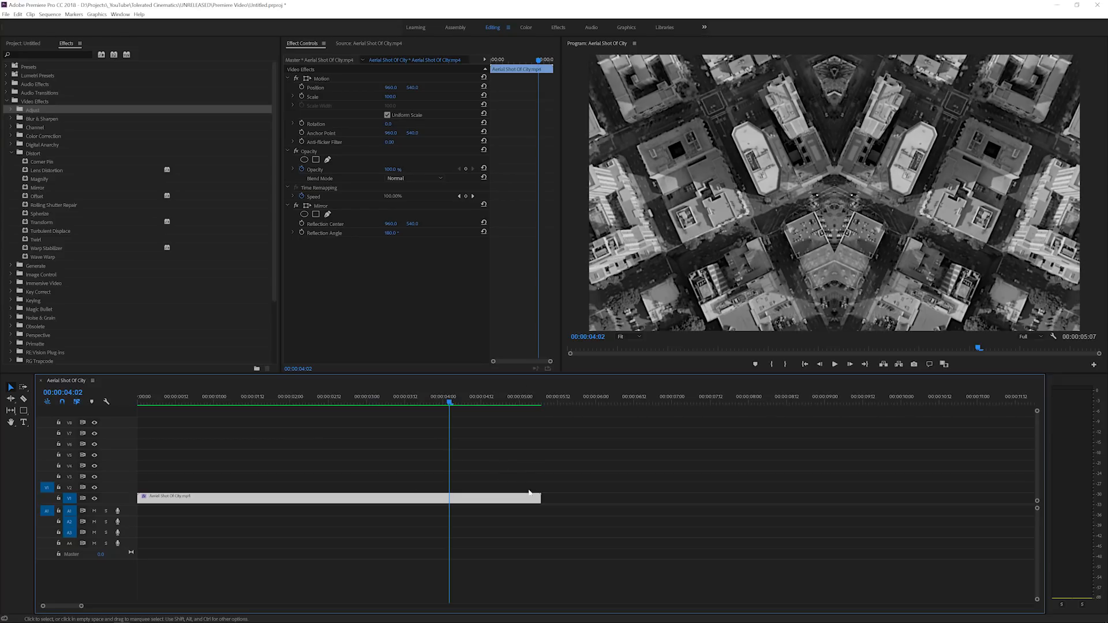
mouse_move(636, 252)
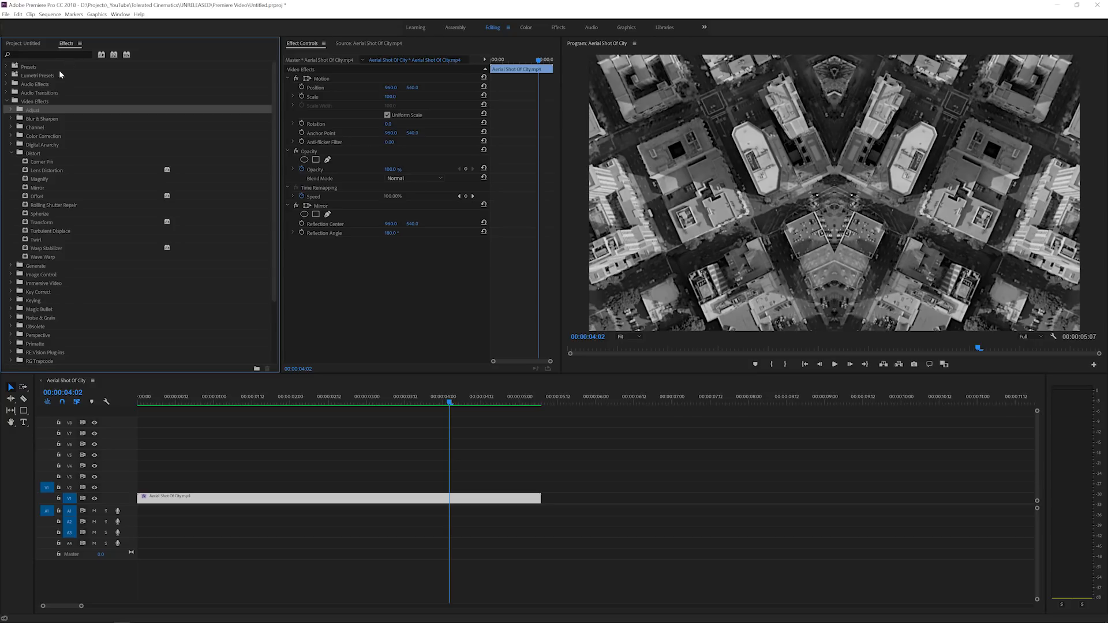
- Apply Tint from Color Correction and bring up its Map Black To colour picker
left_click(19, 136)
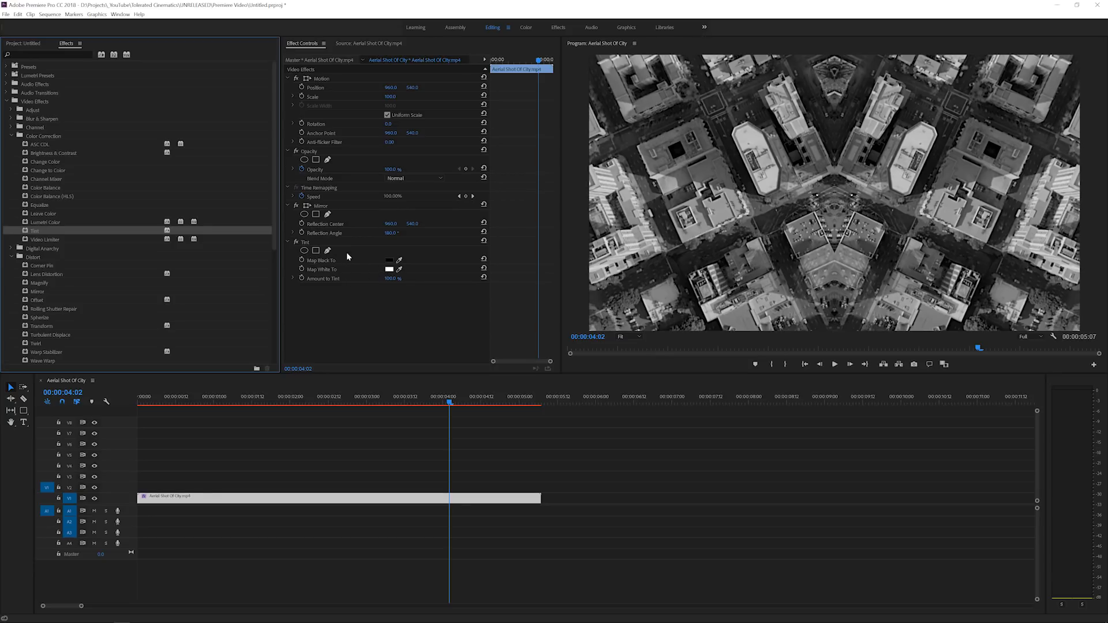
mouse_move(335, 273)
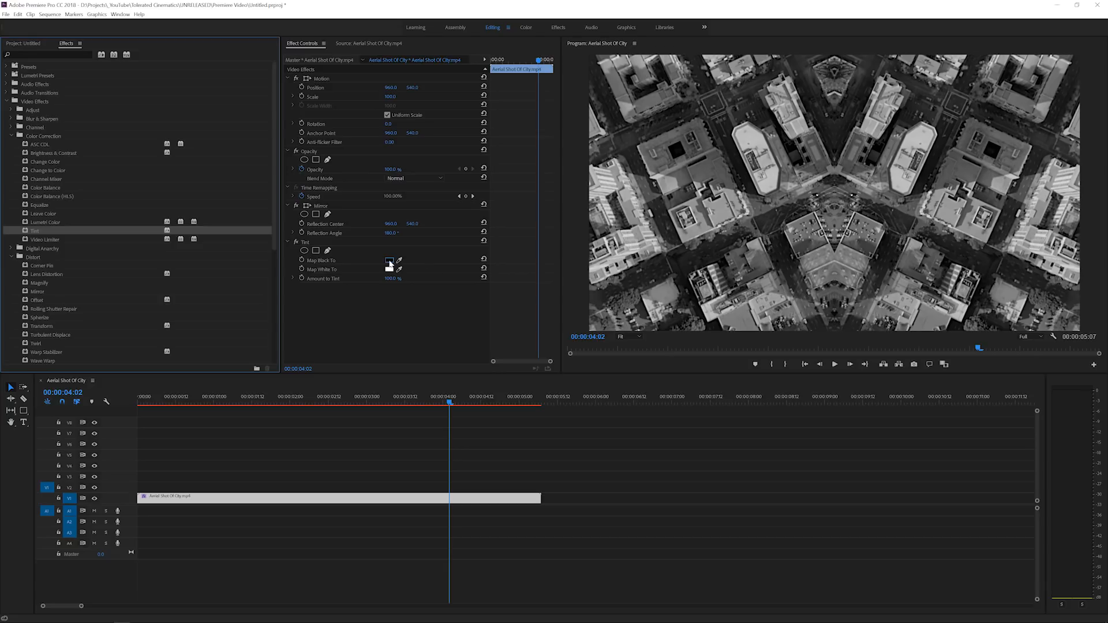
left_click(389, 260)
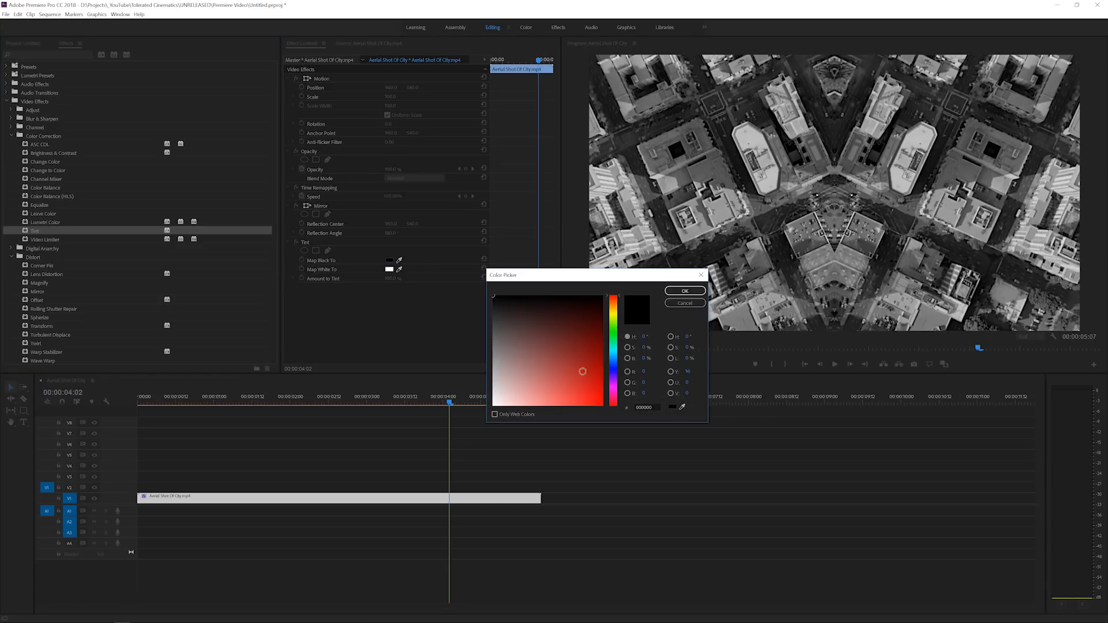
- Map the Tint blacks to a dark blue, confirming it in the Color Picker
left_click(590, 341)
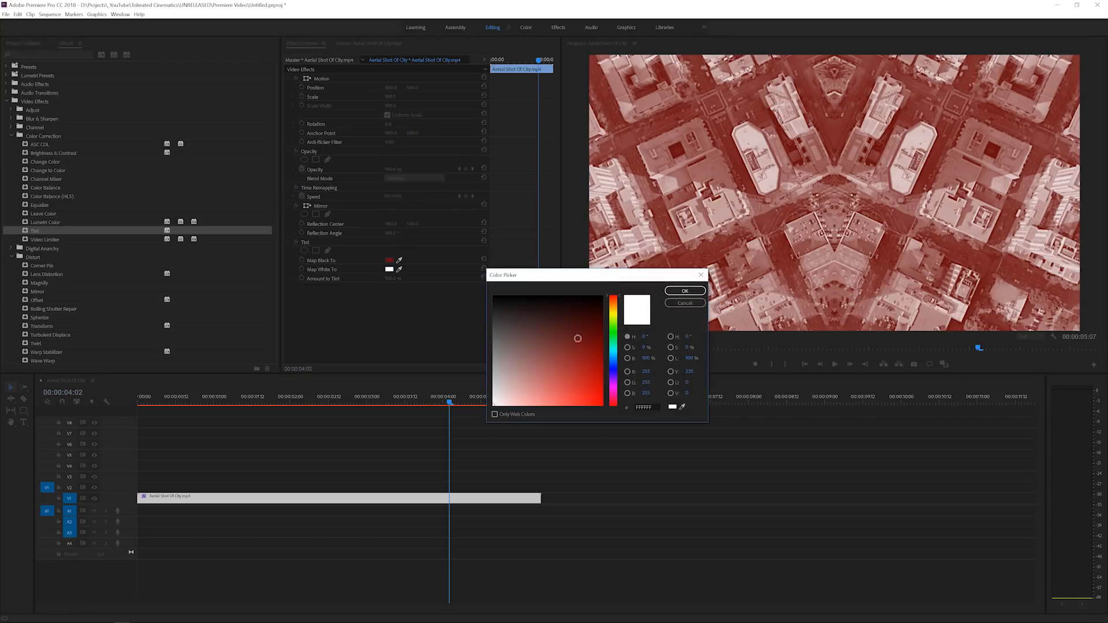
left_click(613, 379)
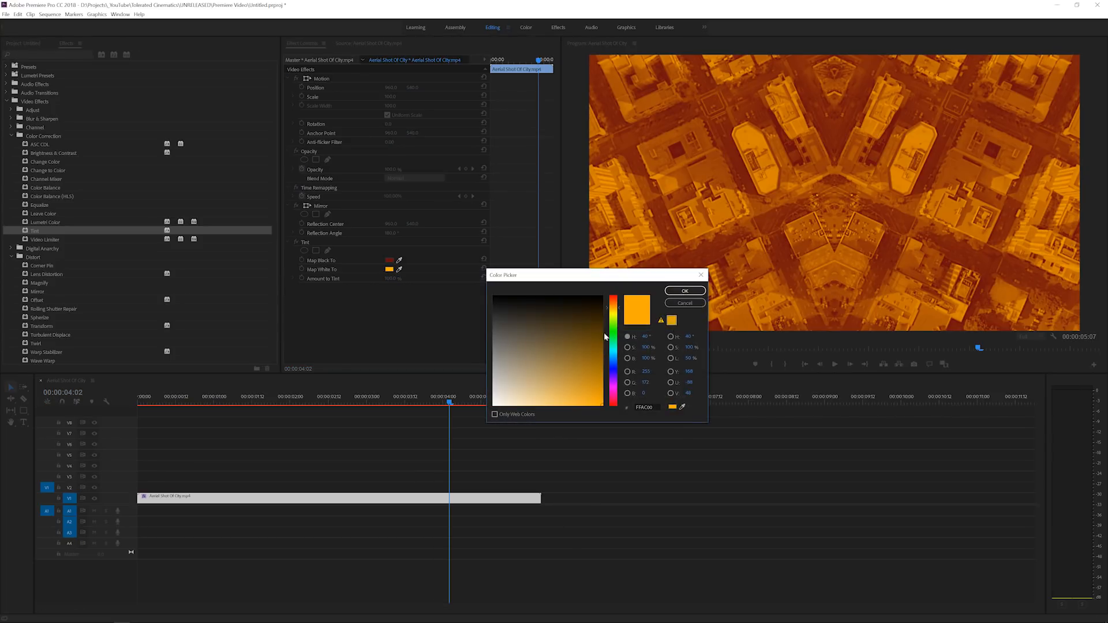
left_click(683, 291)
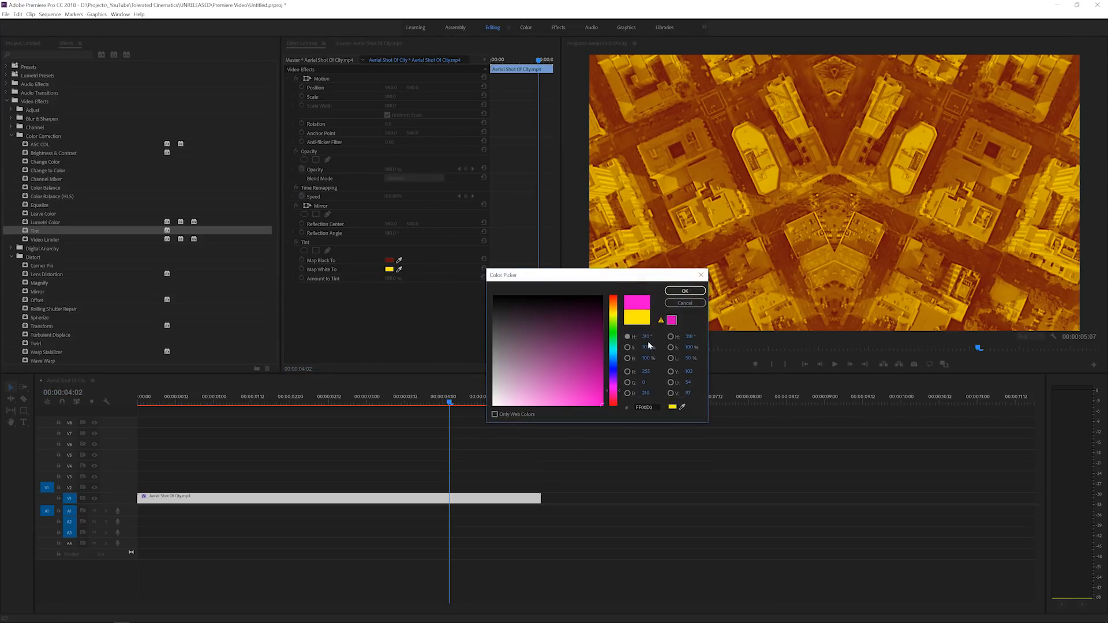
left_click(683, 290)
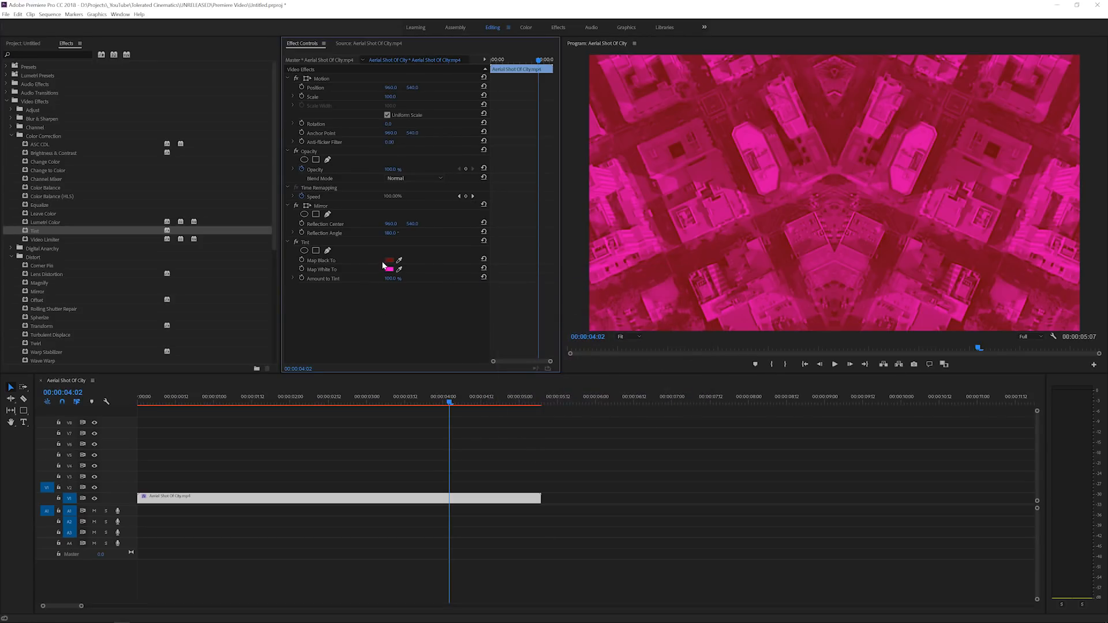
left_click(388, 269)
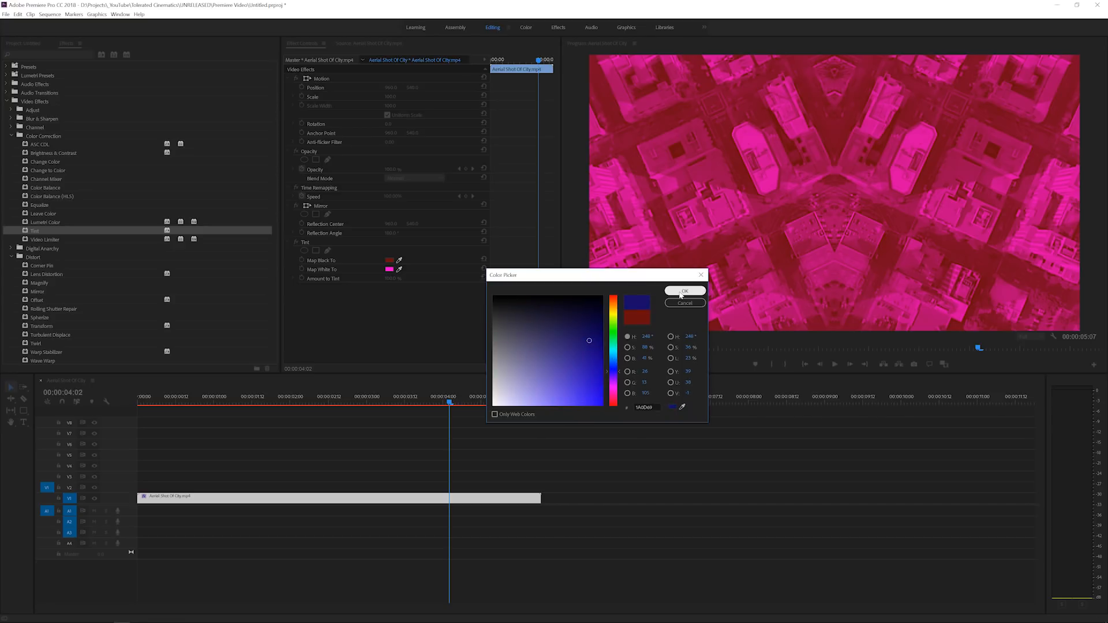
left_click(683, 291)
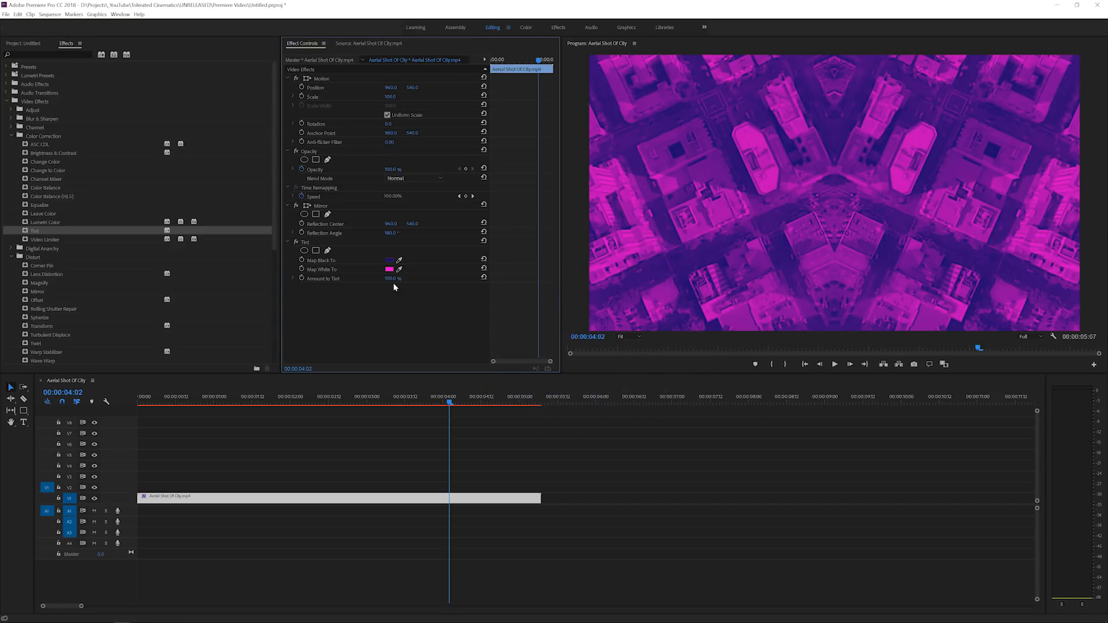
- Try a brighter purple for the black mapping, then cancel to keep dark blue
left_click(389, 269)
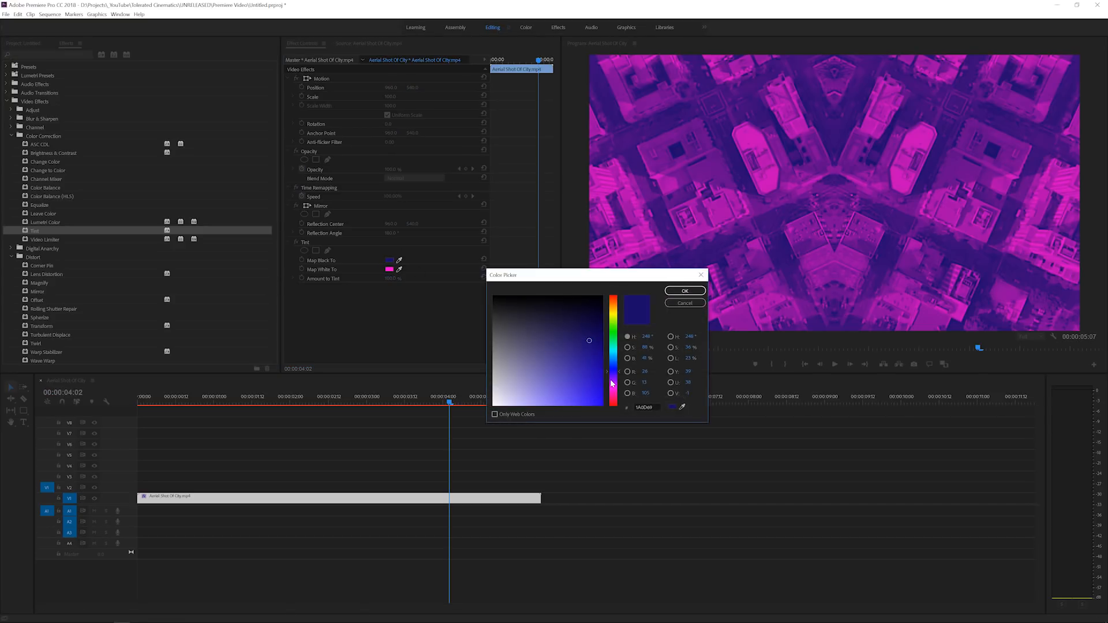
left_click(612, 379)
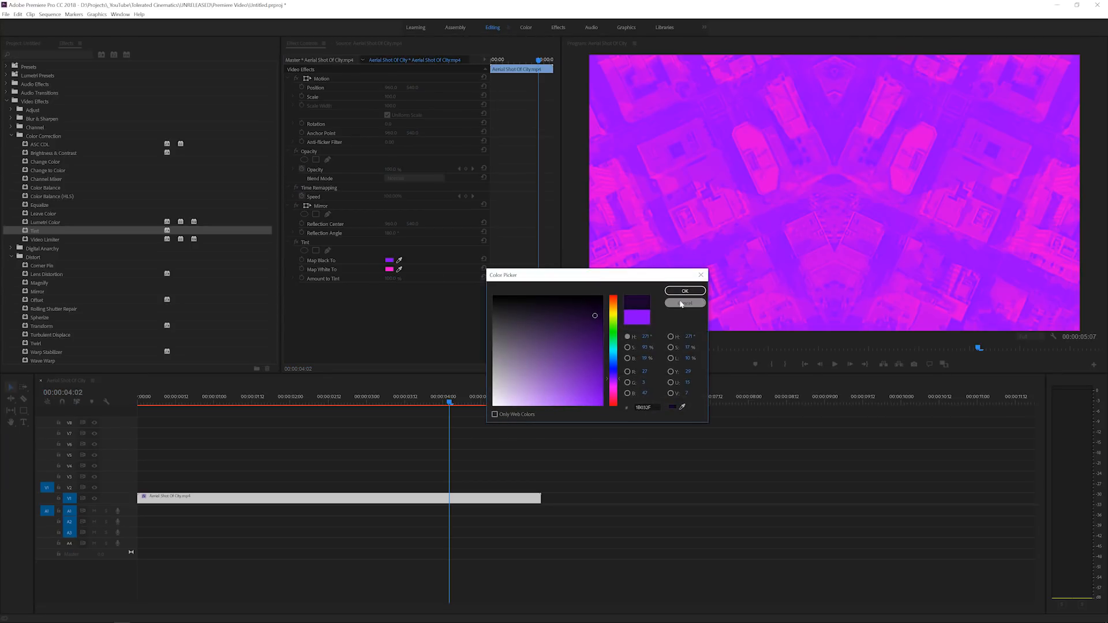
left_click(684, 291)
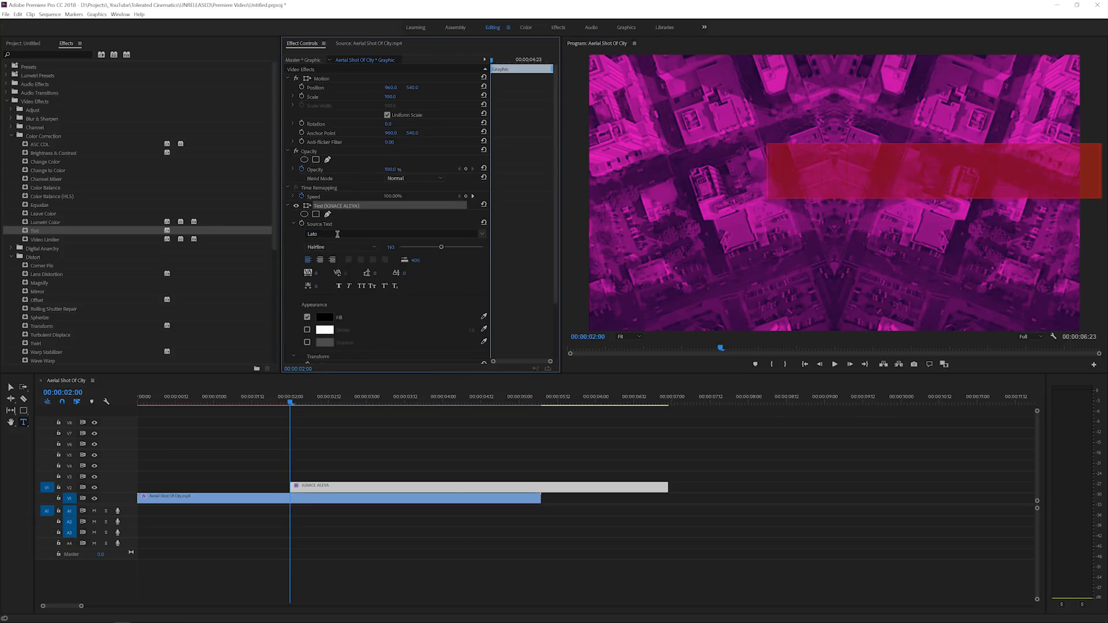
- Make the IGNACE ALEYA title white and shrink its font size to fit
left_click(339, 246)
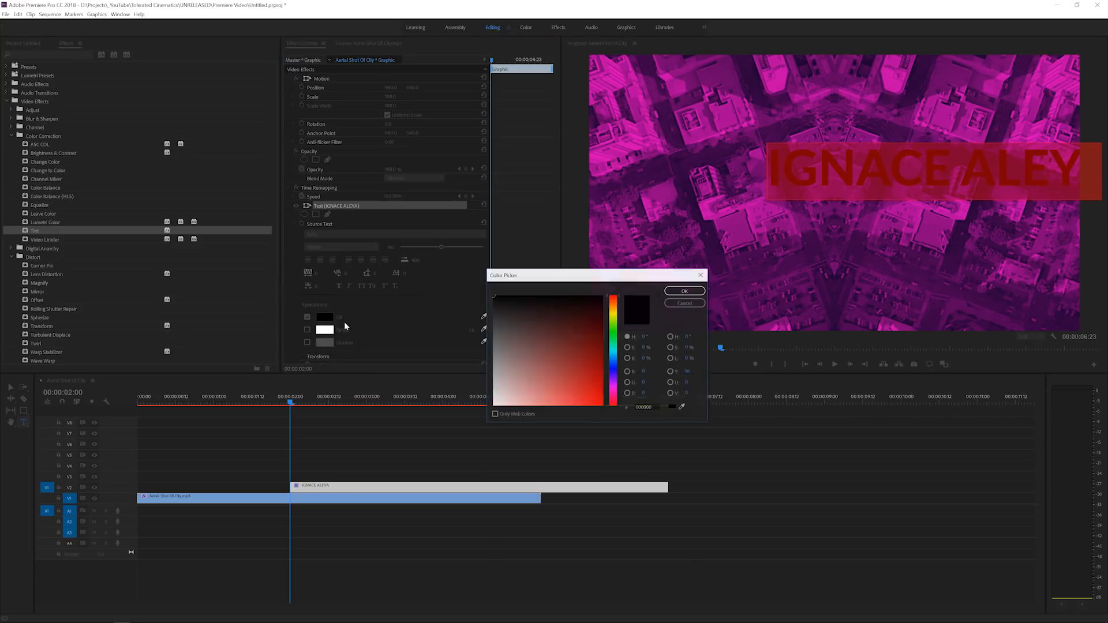
left_click(682, 291)
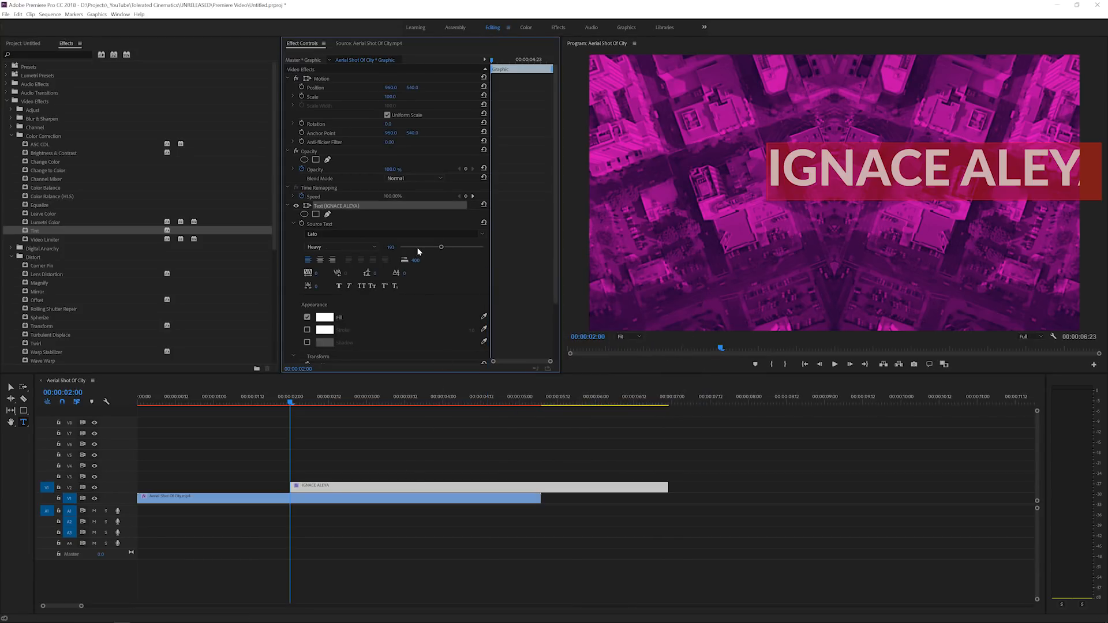
left_click_drag(441, 247, 424, 247)
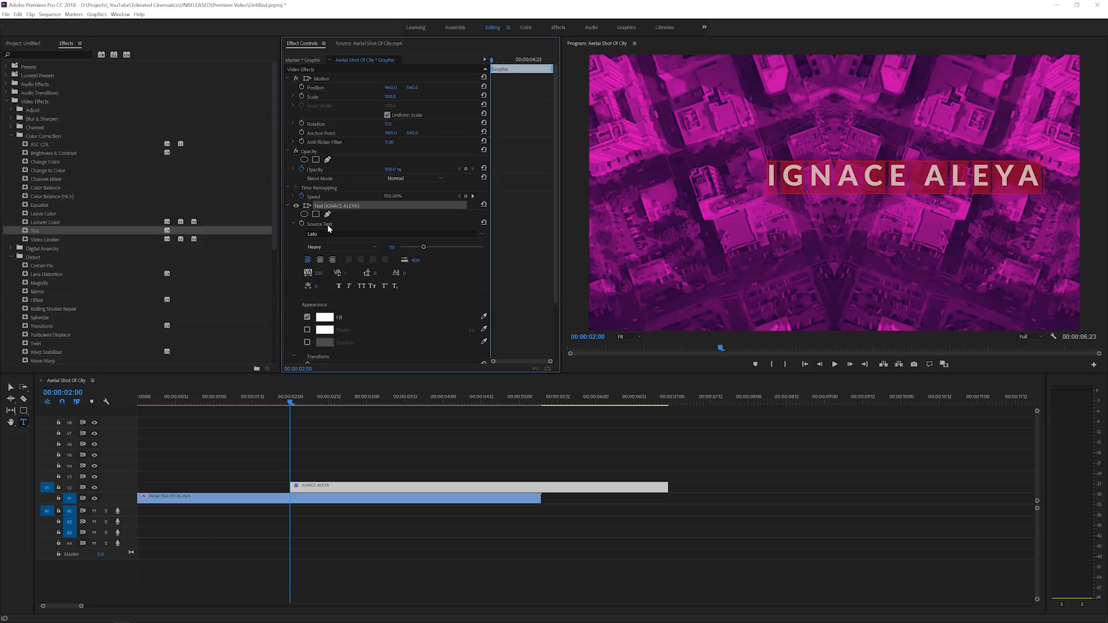
mouse_move(147, 32)
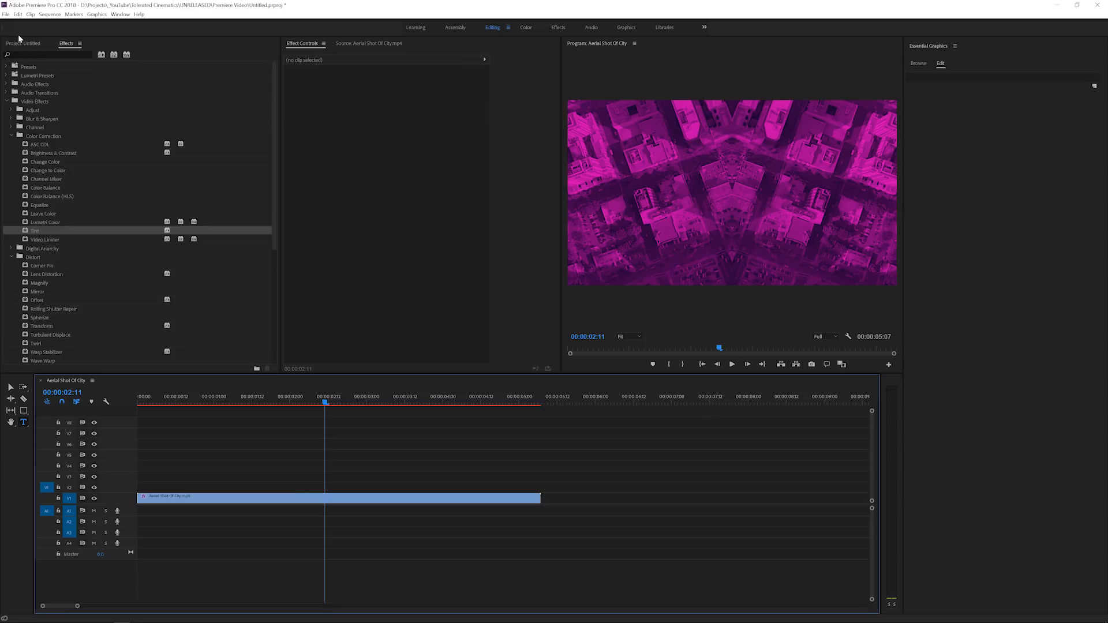
mouse_move(23, 410)
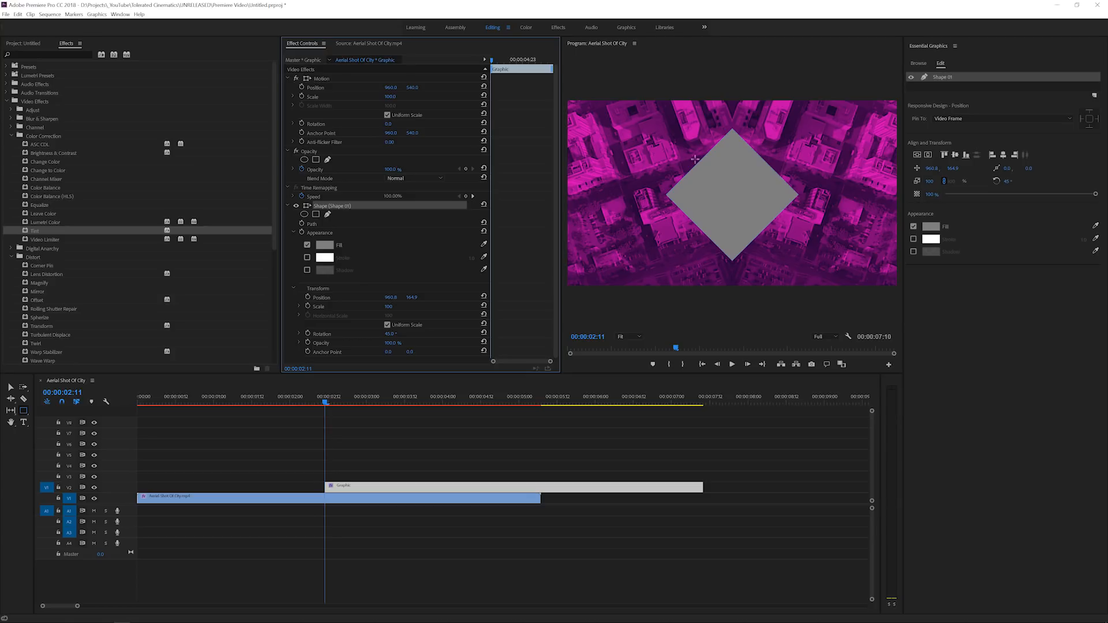
mouse_move(386, 300)
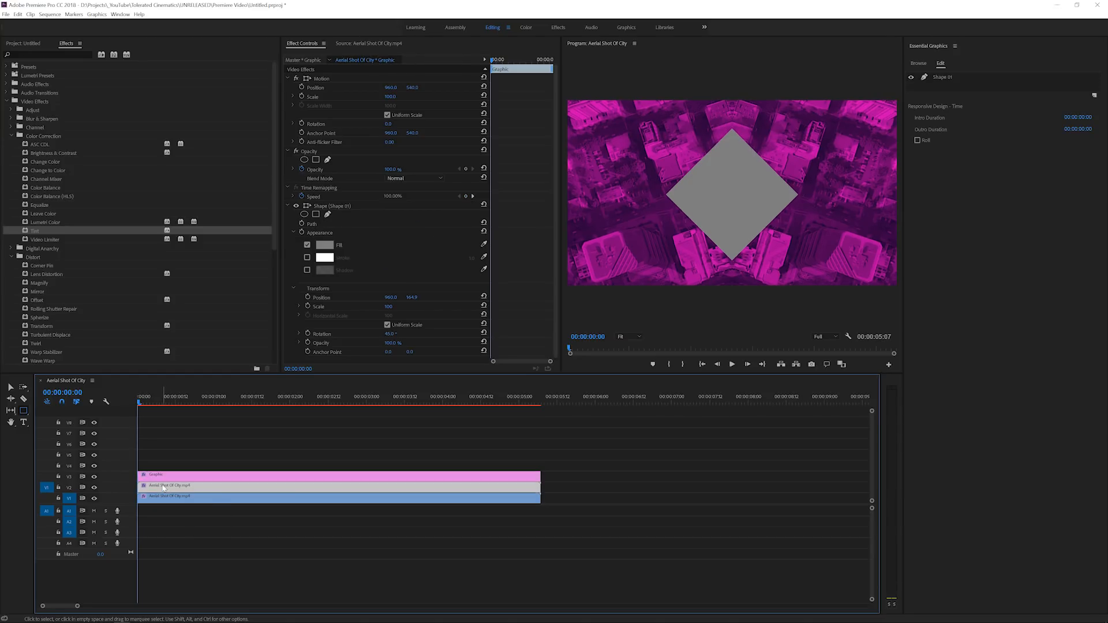
- Select the copied city clip on V2 to show its Effect Controls
left_click(162, 495)
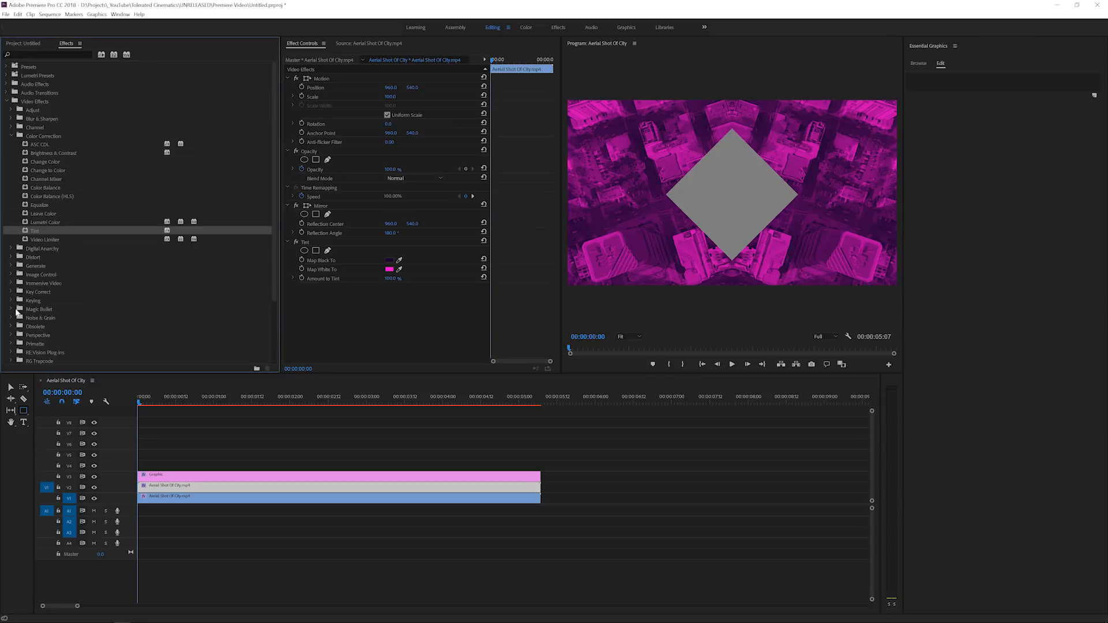
- Apply Track Matte Key from Keying, keeping Composite Using at Matte Alpha
left_click(10, 300)
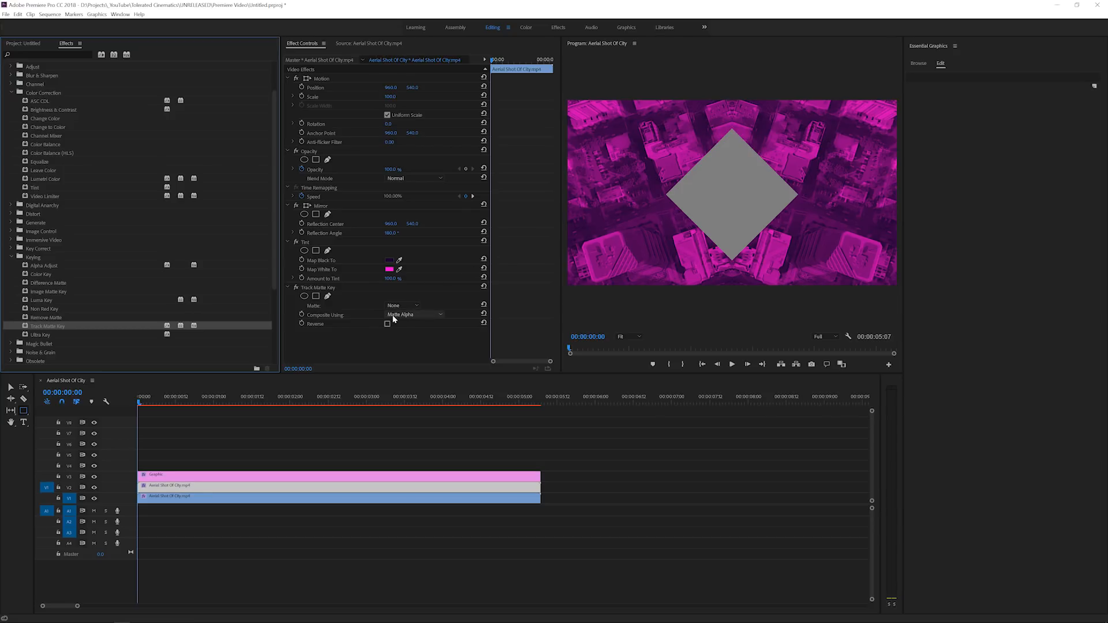
left_click(414, 314)
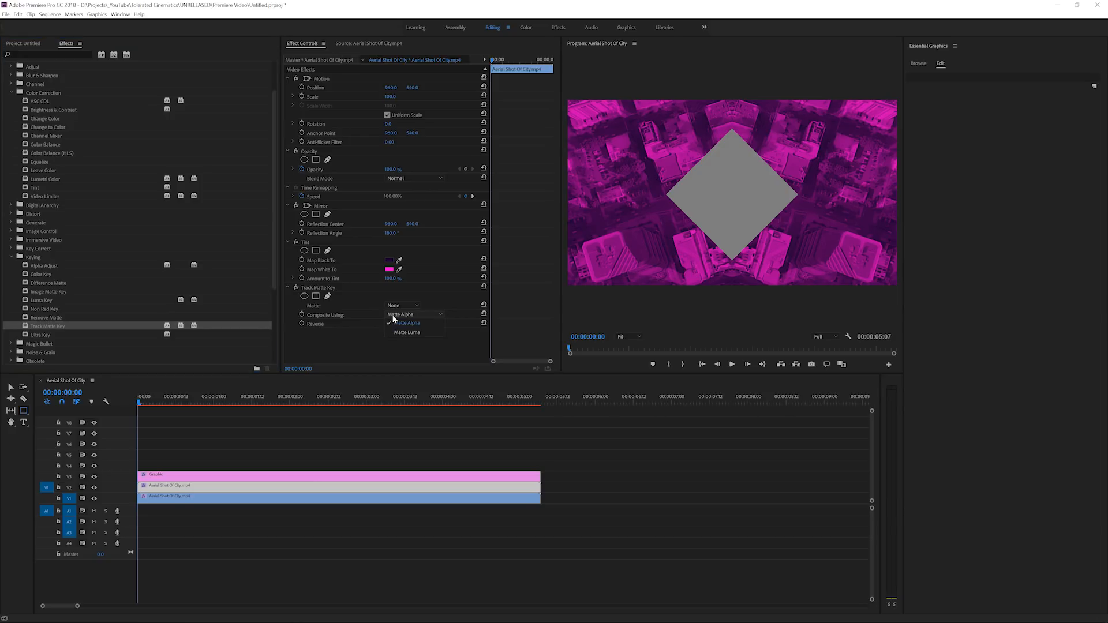
left_click(405, 323)
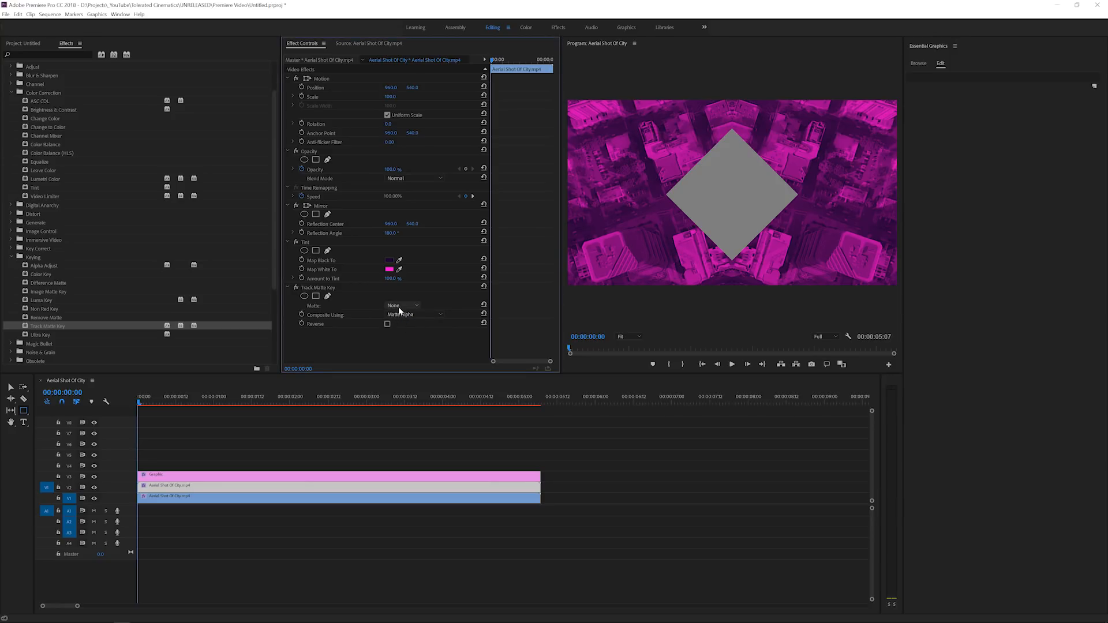
left_click(401, 305)
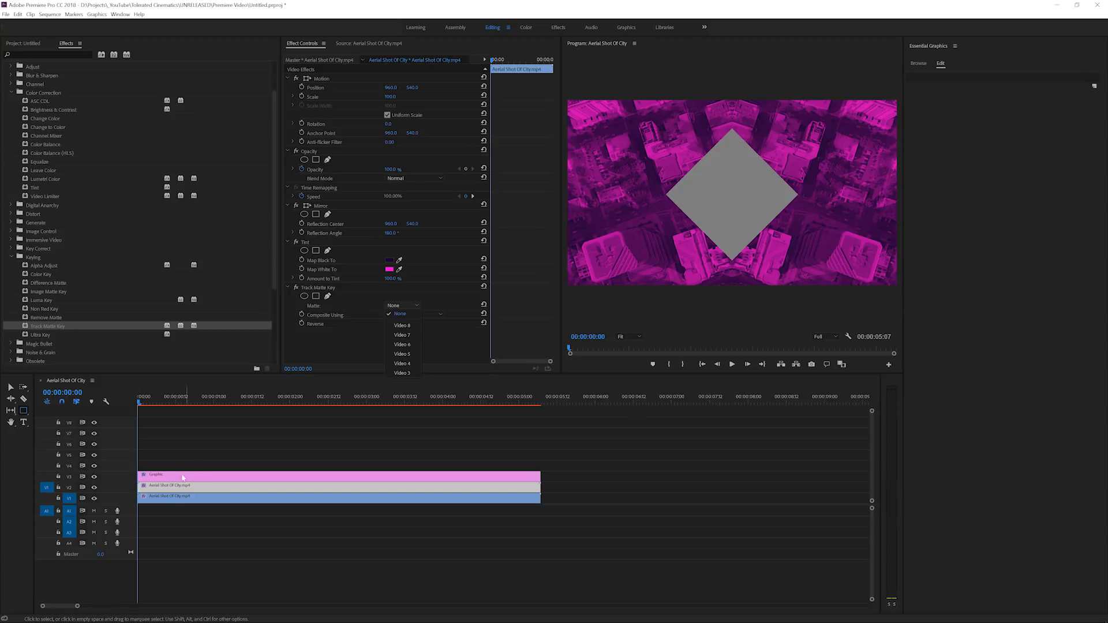
- Set the Track Matte Key's Matte source to Video 3
left_click(402, 373)
type("trans")
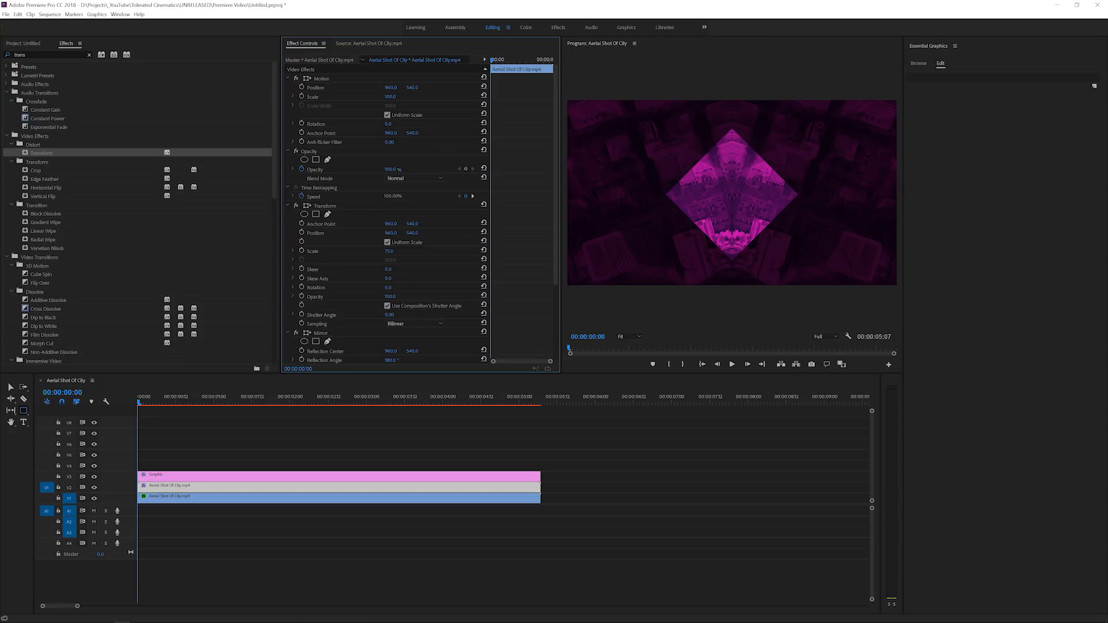
mouse_move(707, 188)
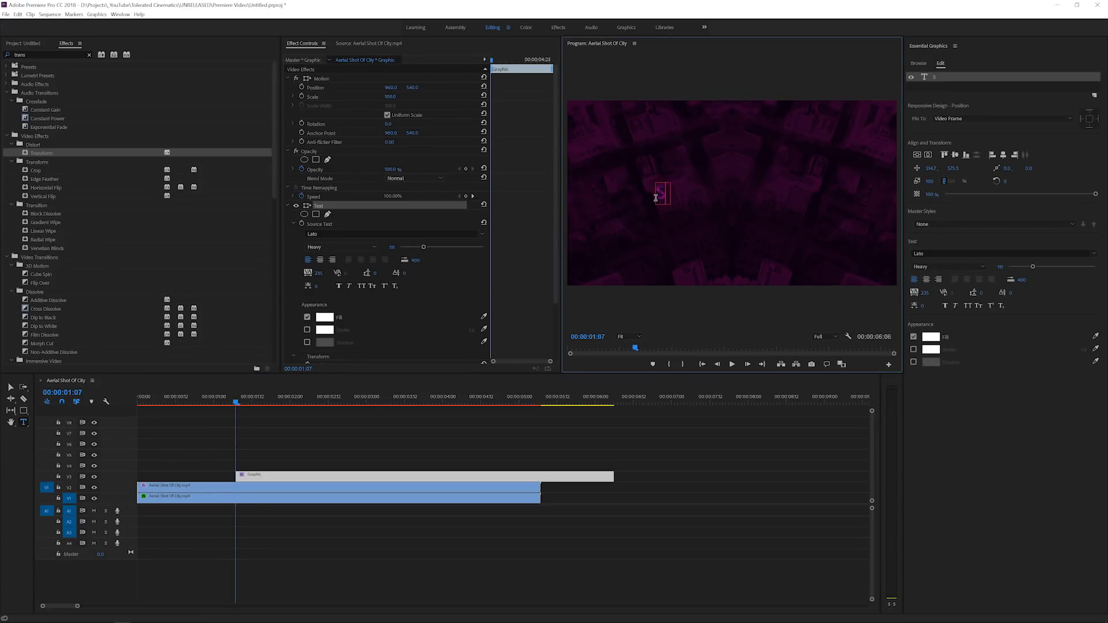
- Create a SUBSCRIBE text graphic and scale it up so the city shows through the letters
type("SUBSCRIBE")
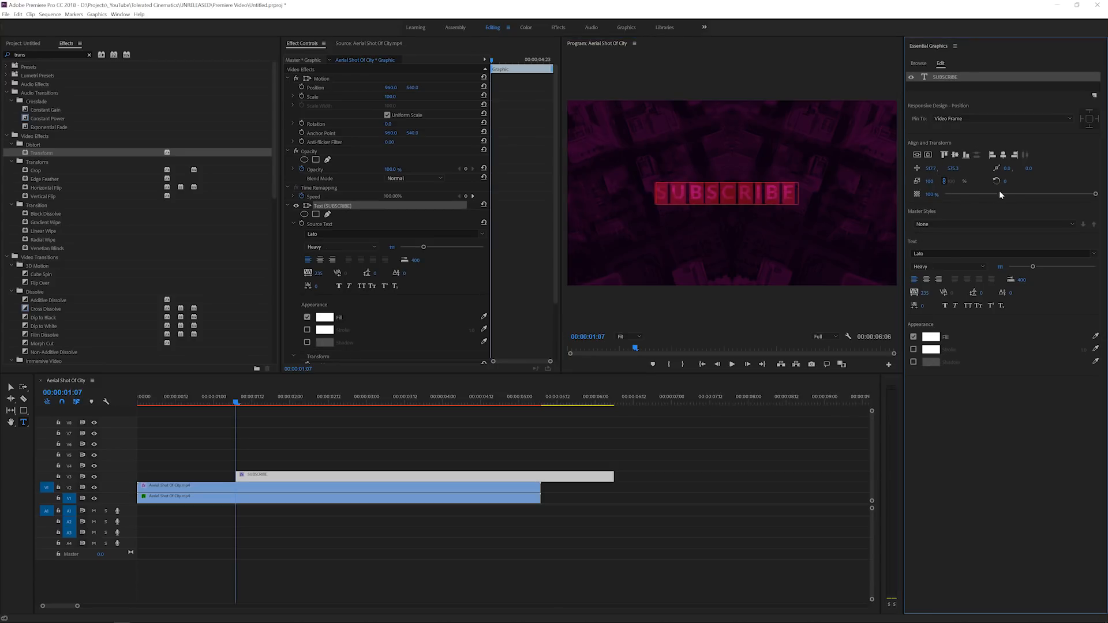
left_click_drag(423, 247, 436, 247)
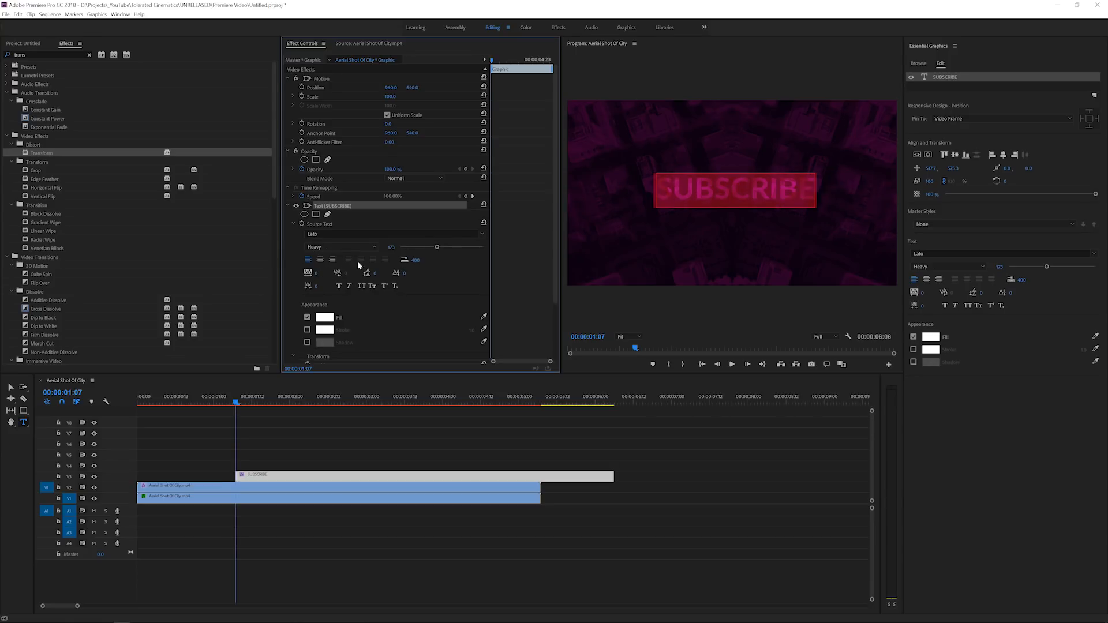
left_click_drag(436, 246, 449, 247)
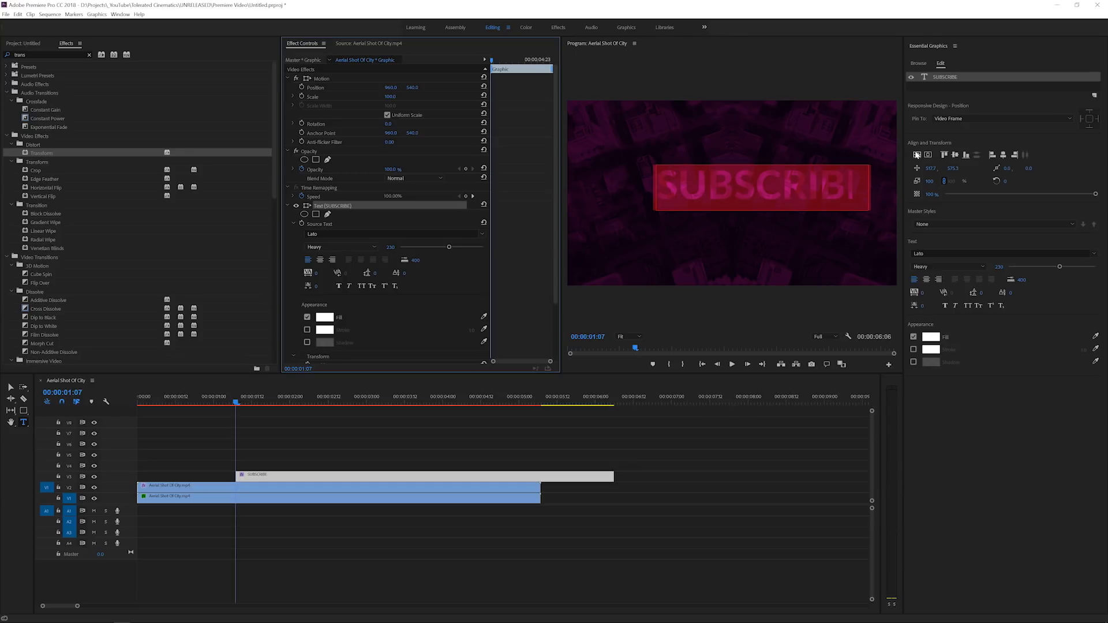
left_click(439, 438)
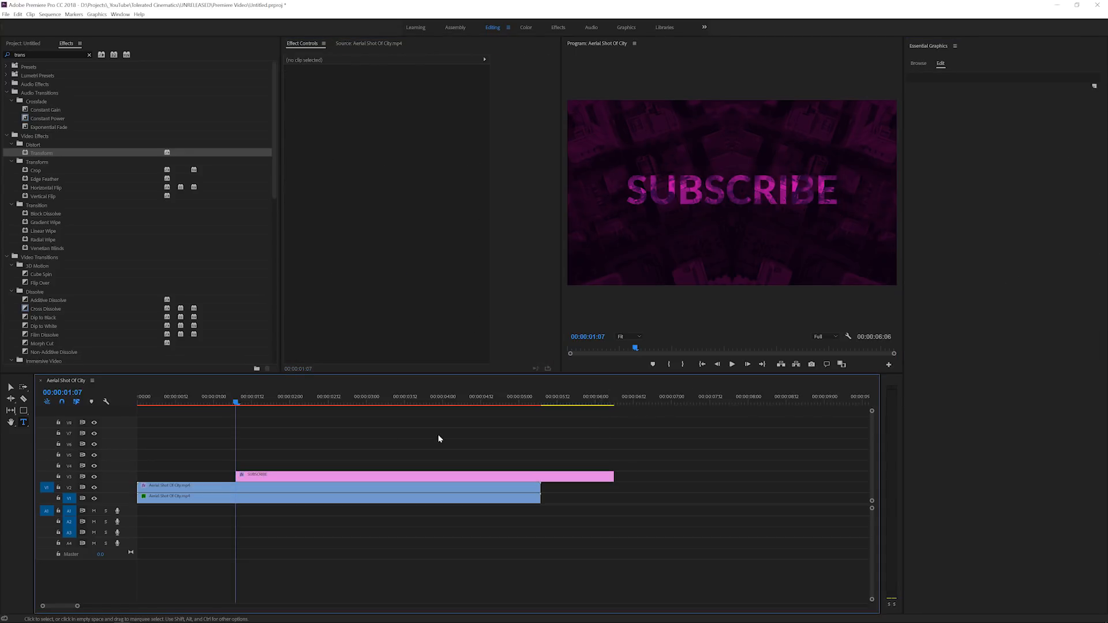